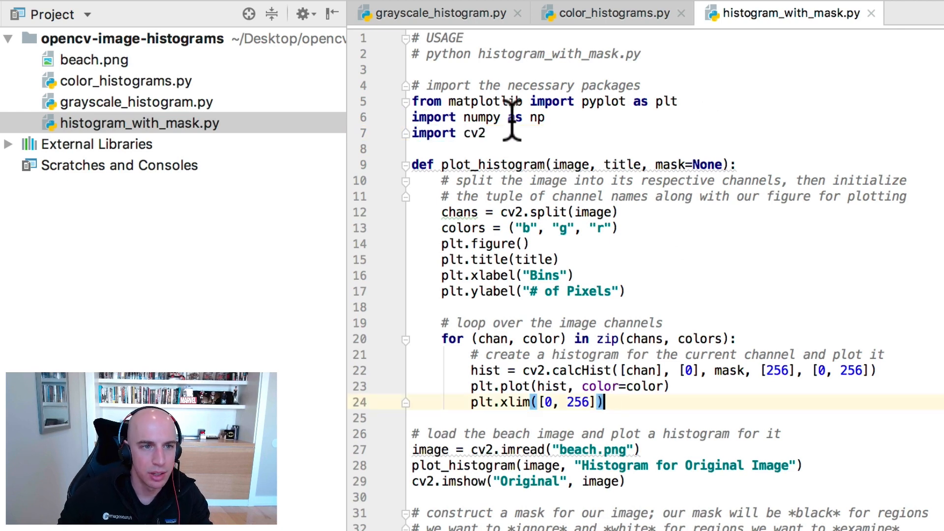
Review the plot_histogram function definition and its image parameter in the script
{"action": "left_click", "coordinate": [493, 164]}
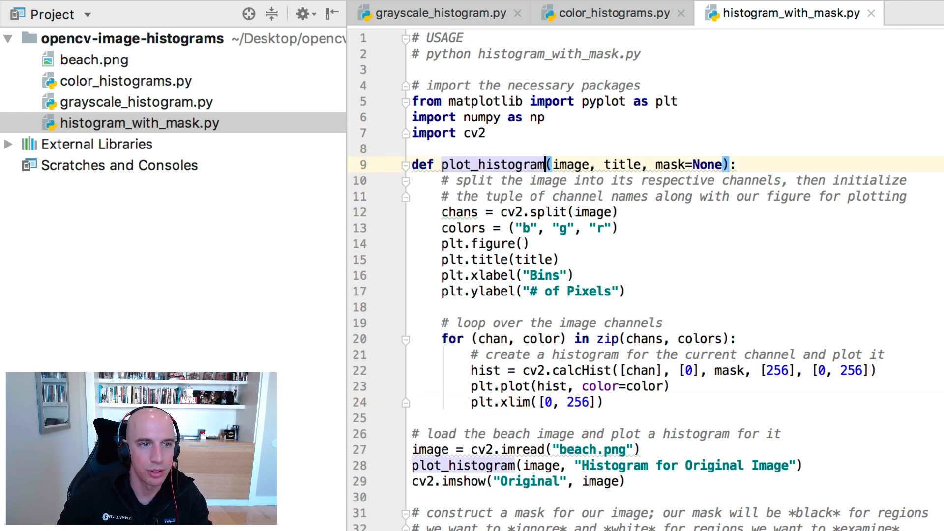
{"action": "double_click", "coordinate": [571, 164]}
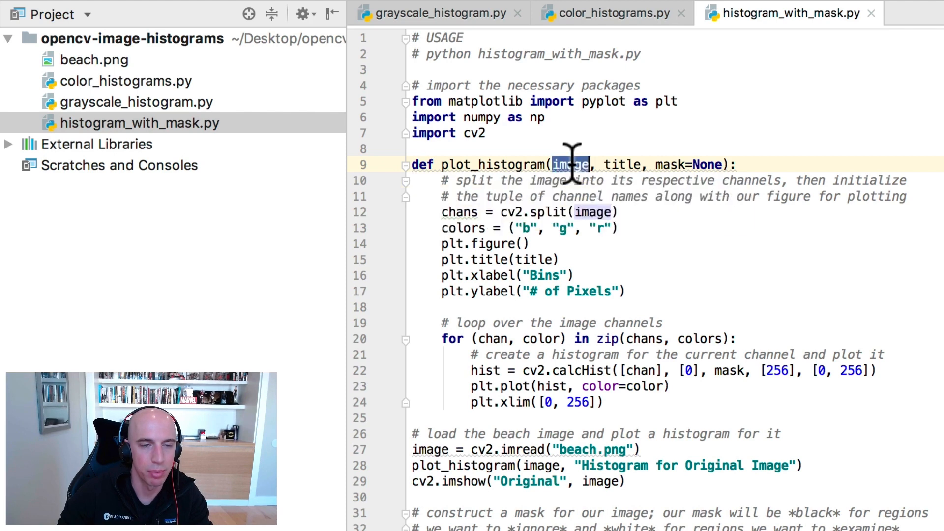
{"action": "left_click", "coordinate": [624, 164]}
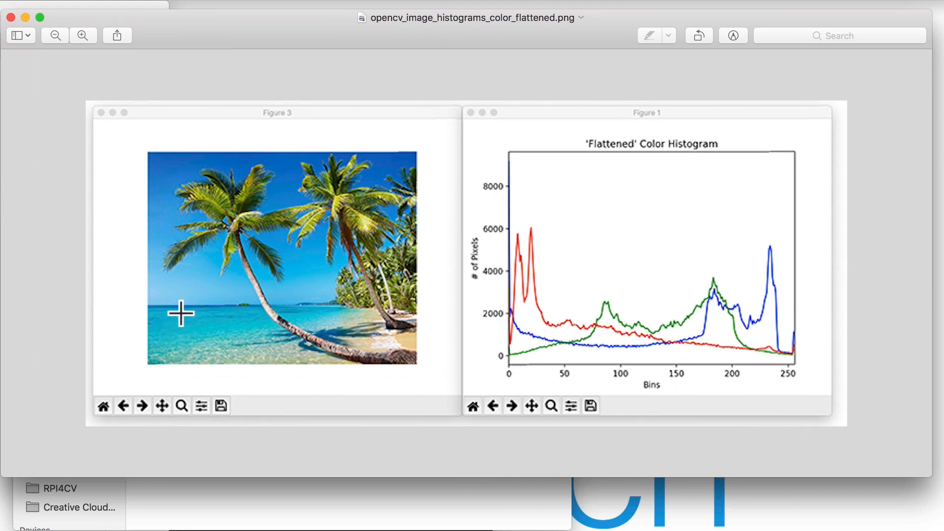
{"action": "mouse_move", "coordinate": [674, 283]}
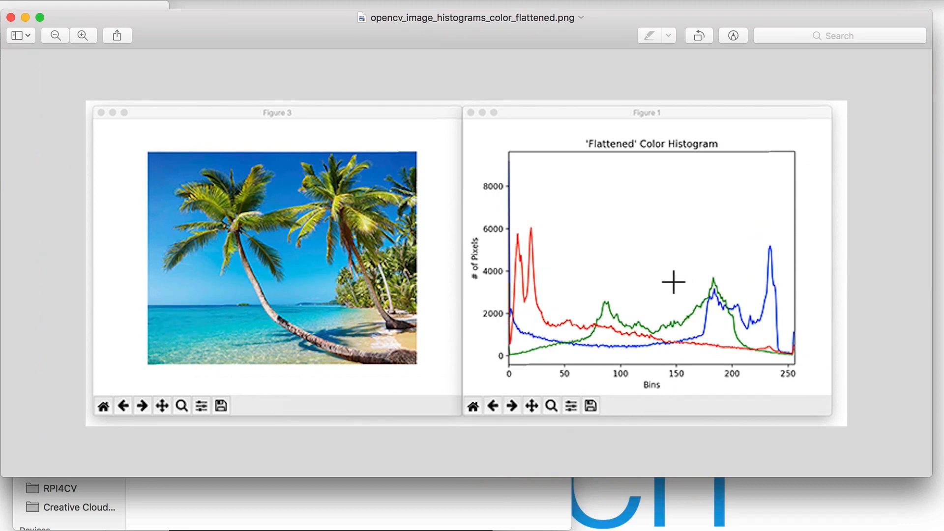
{"action": "mouse_move", "coordinate": [127, 137]}
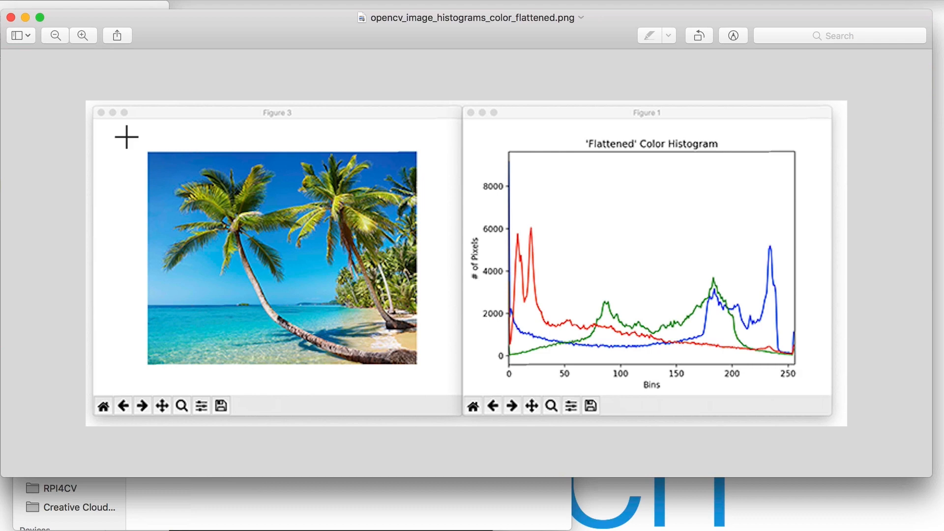
{"action": "mouse_move", "coordinate": [170, 294]}
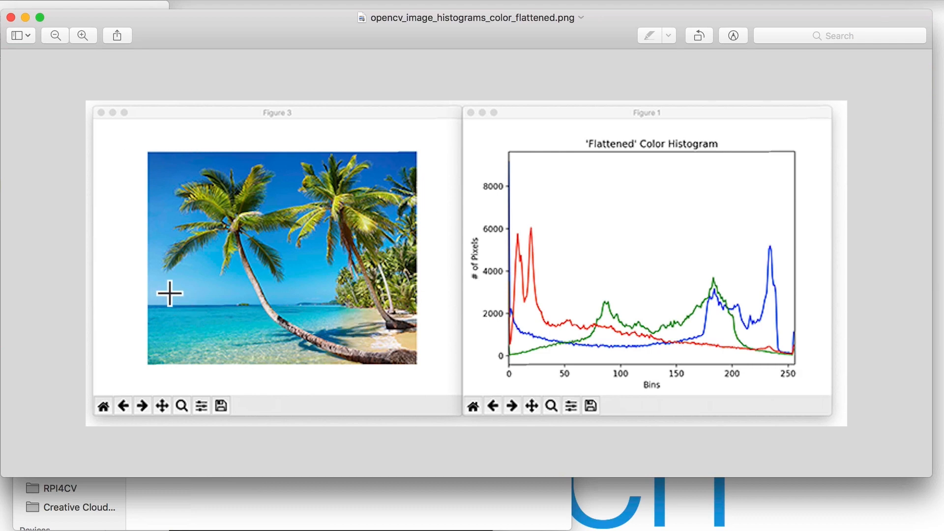
{"action": "left_click_drag", "start_coordinate": [170, 294], "coordinate": [226, 318]}
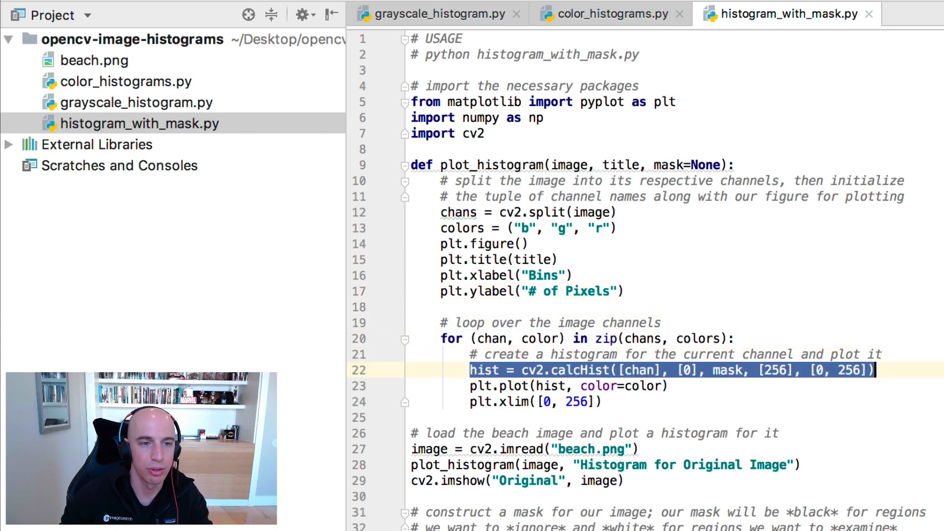
{"action": "mouse_move", "coordinate": [711, 374]}
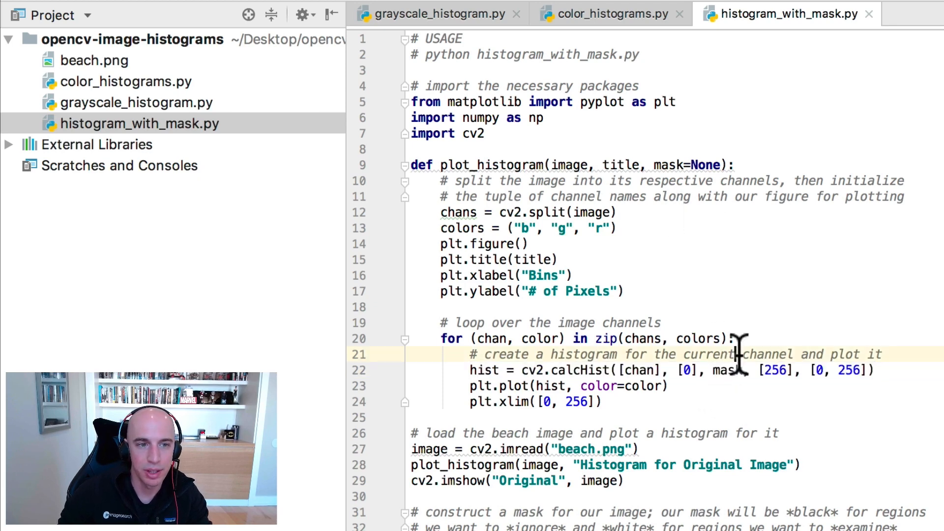
Review the calcHist mask argument and the np.zeros mask line built from the image shape
{"action": "double_click", "coordinate": [729, 370]}
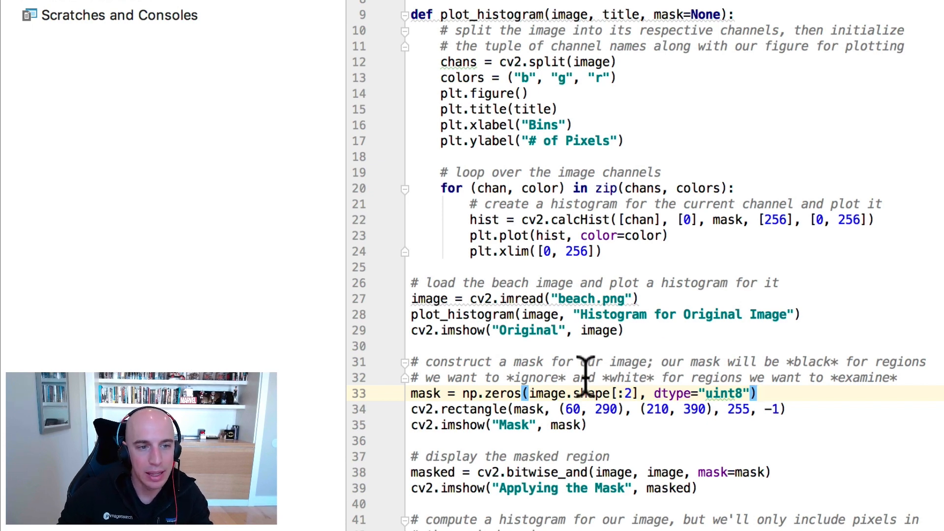
{"action": "double_click", "coordinate": [425, 394]}
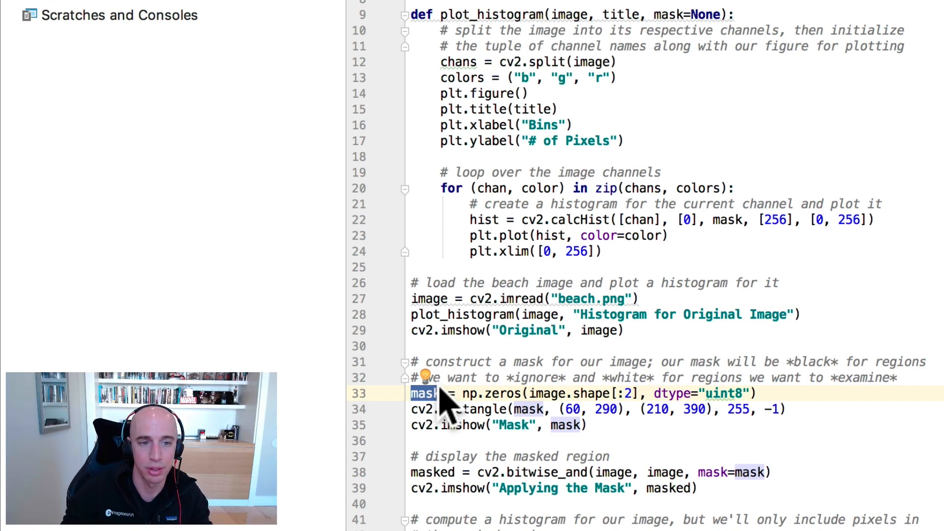
{"action": "triple_click", "coordinate": [584, 393]}
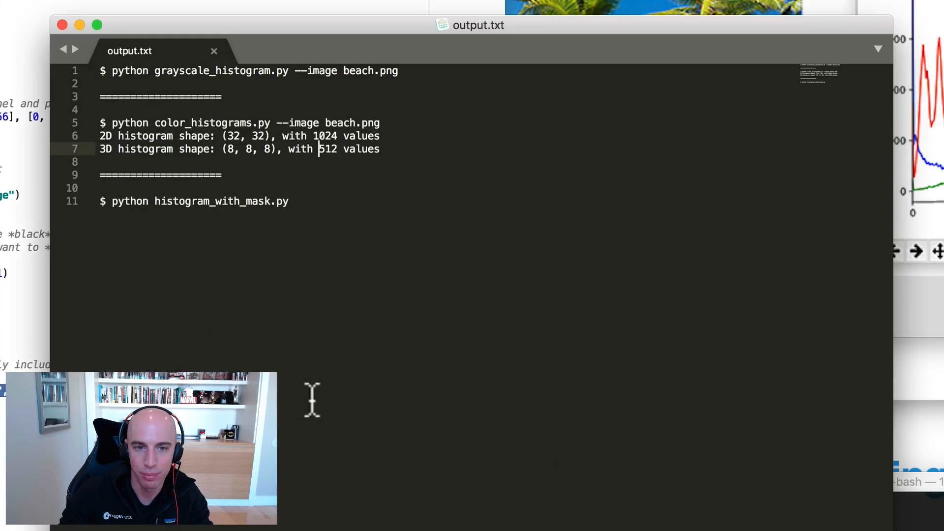
{"action": "mouse_move", "coordinate": [114, 211]}
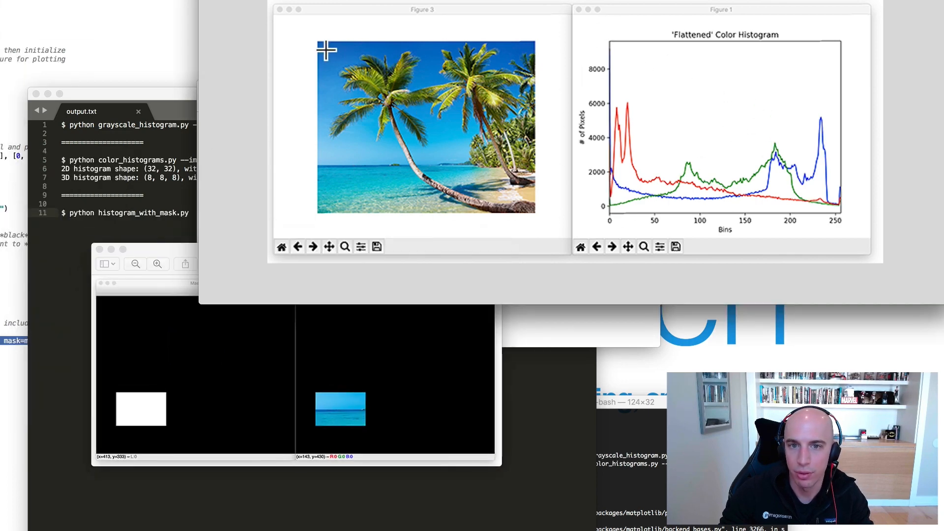
{"action": "mouse_move", "coordinate": [363, 203]}
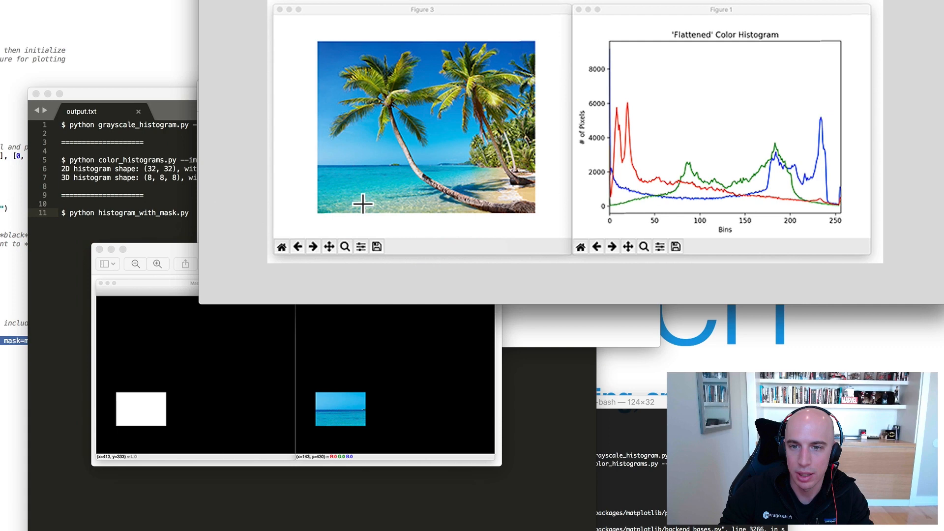
{"action": "mouse_move", "coordinate": [809, 148]}
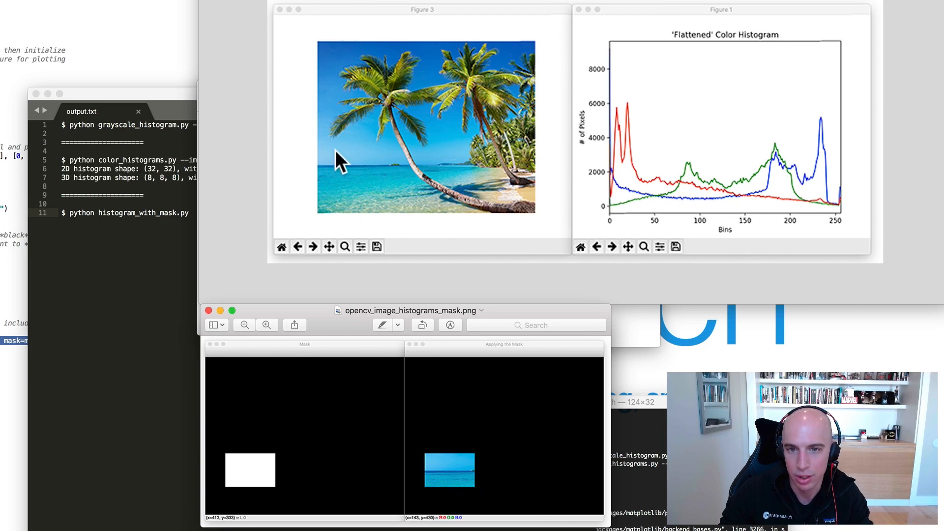
{"action": "mouse_move", "coordinate": [354, 210]}
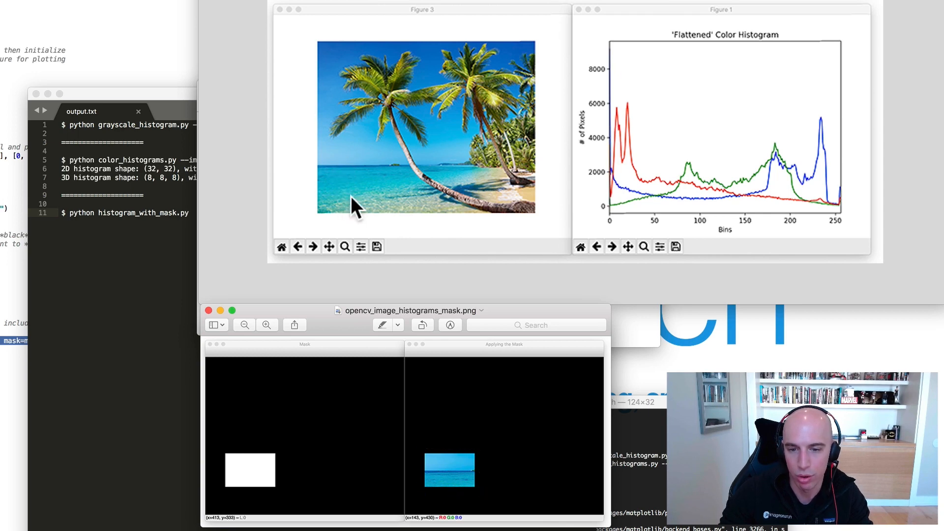
{"action": "left_click", "coordinate": [449, 471]}
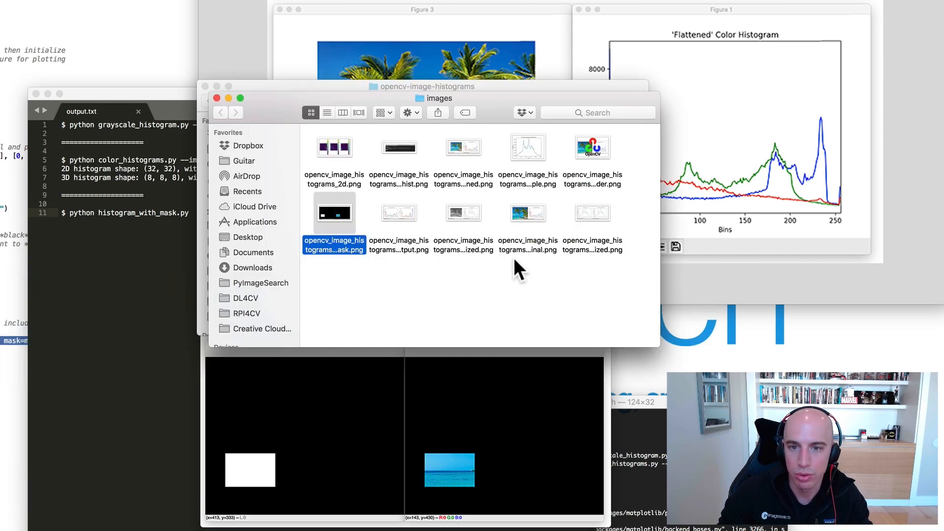
Open opencv_image_histograms_masked_output.png from the images folder in Preview
{"action": "double_click", "coordinate": [335, 212]}
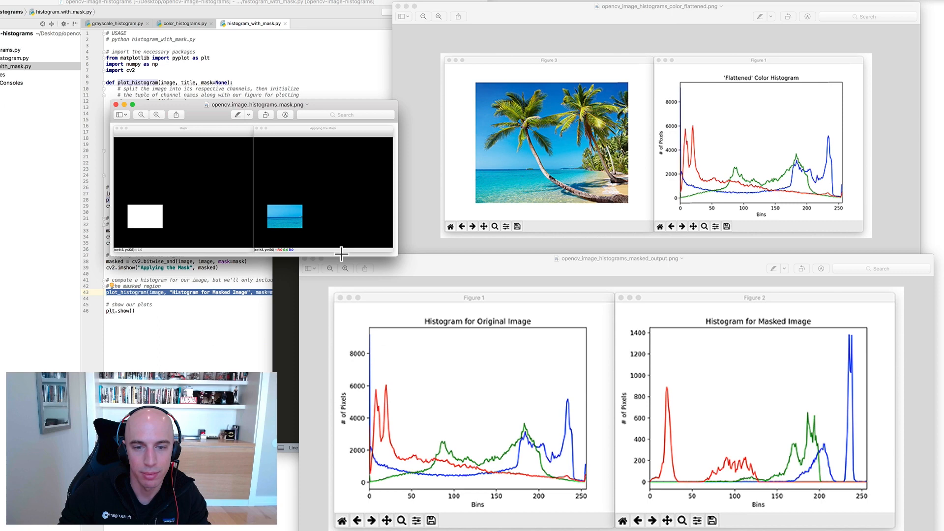
{"action": "mouse_move", "coordinate": [866, 385]}
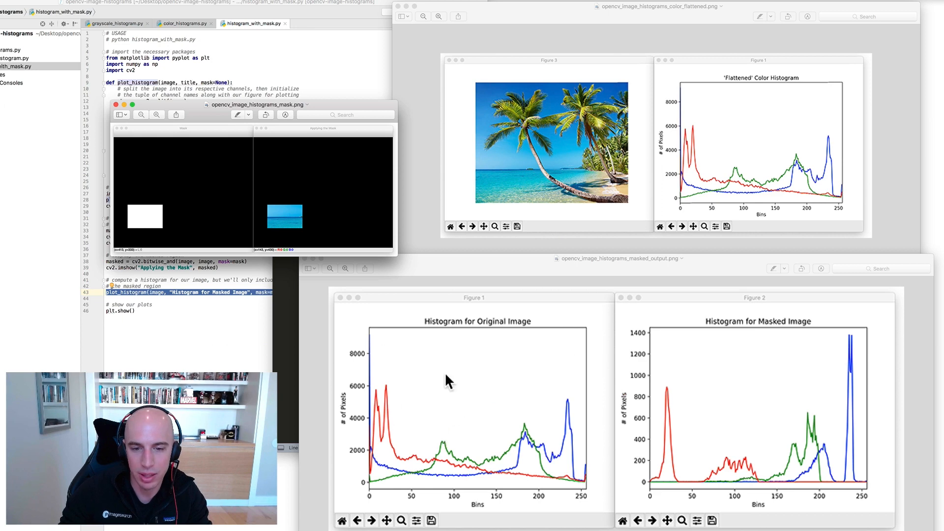
{"action": "mouse_move", "coordinate": [471, 385]}
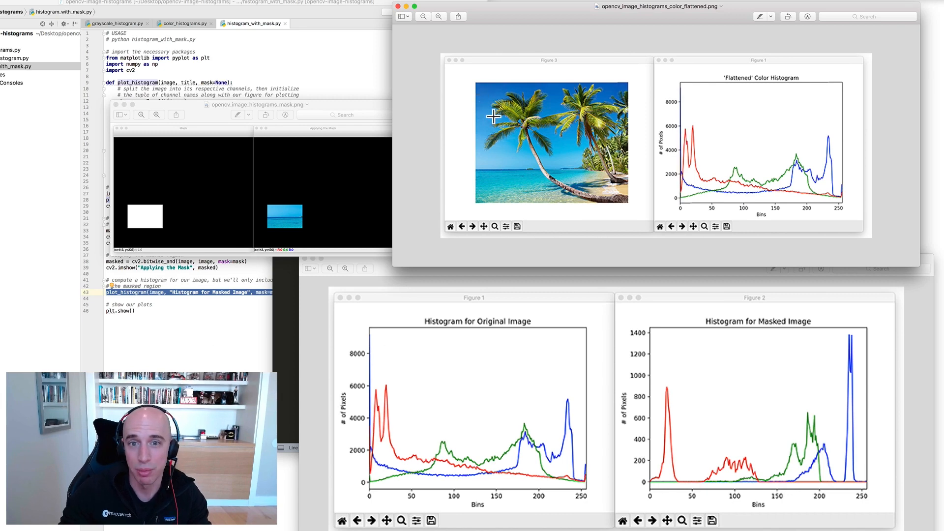
{"action": "left_click", "coordinate": [552, 143]}
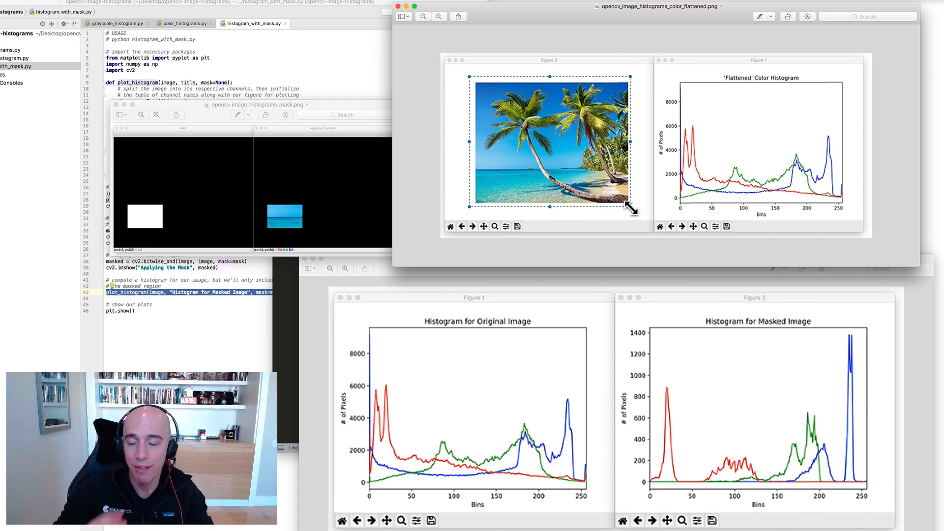
{"action": "mouse_move", "coordinate": [501, 140]}
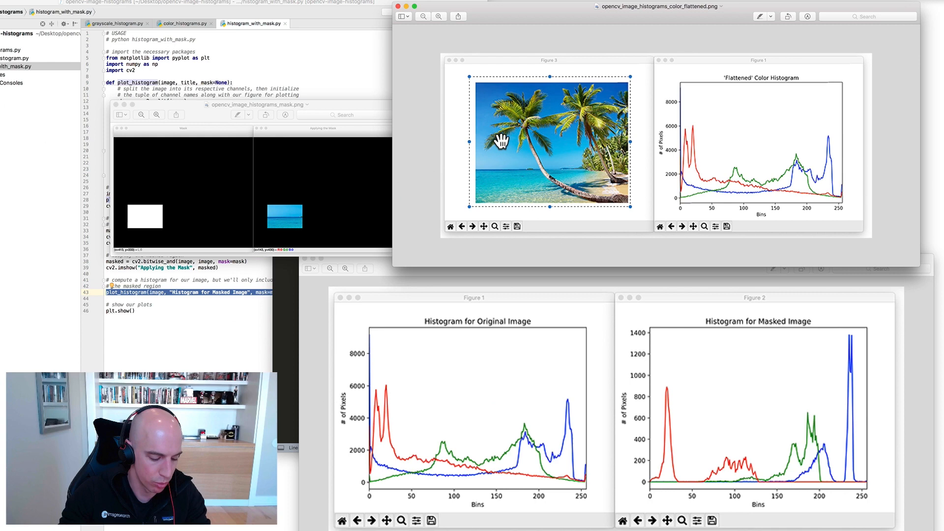